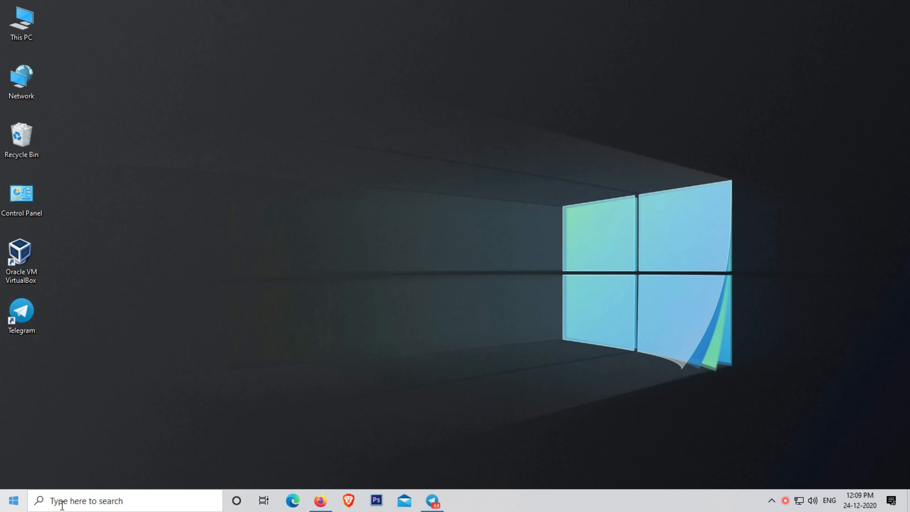
# Step: Search Windows for "information" so System Information appears as the best match
pyautogui.write('i')
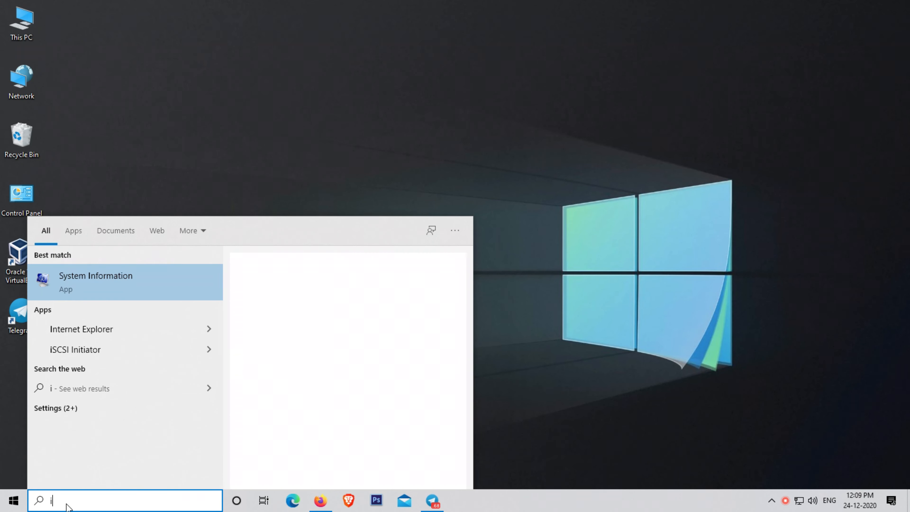
pyautogui.write('nforma')
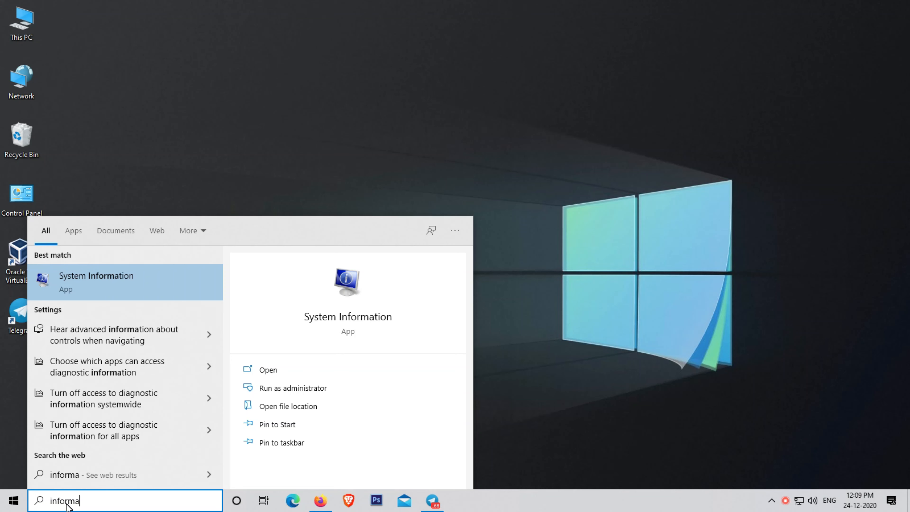
pyautogui.write('tion')
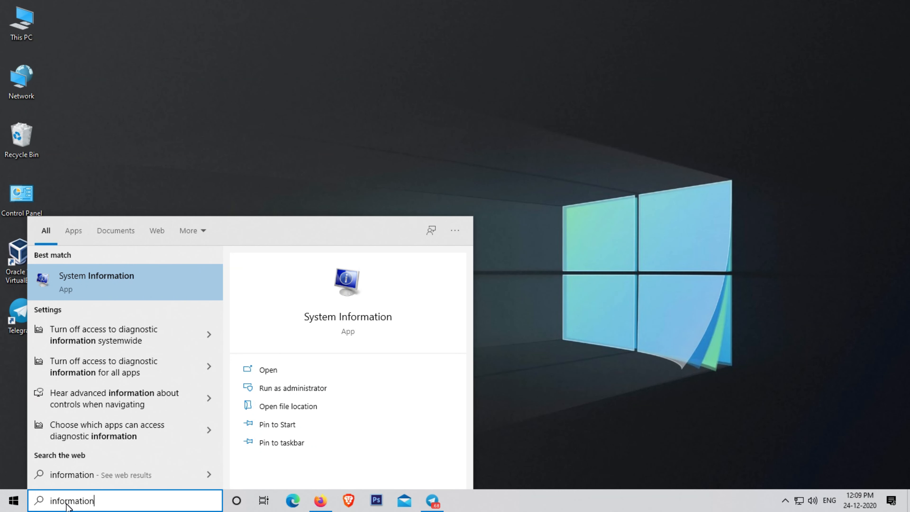
pyautogui.moveTo(223, 474)
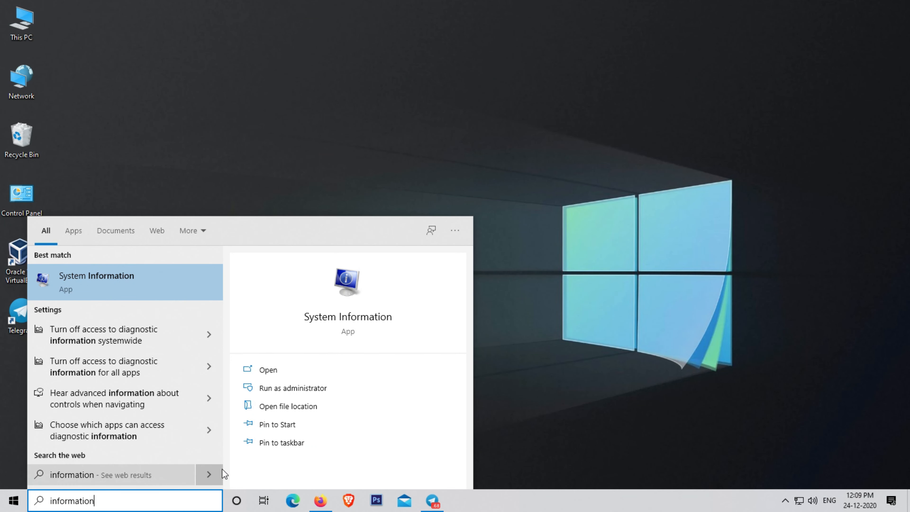
pyautogui.moveTo(296, 374)
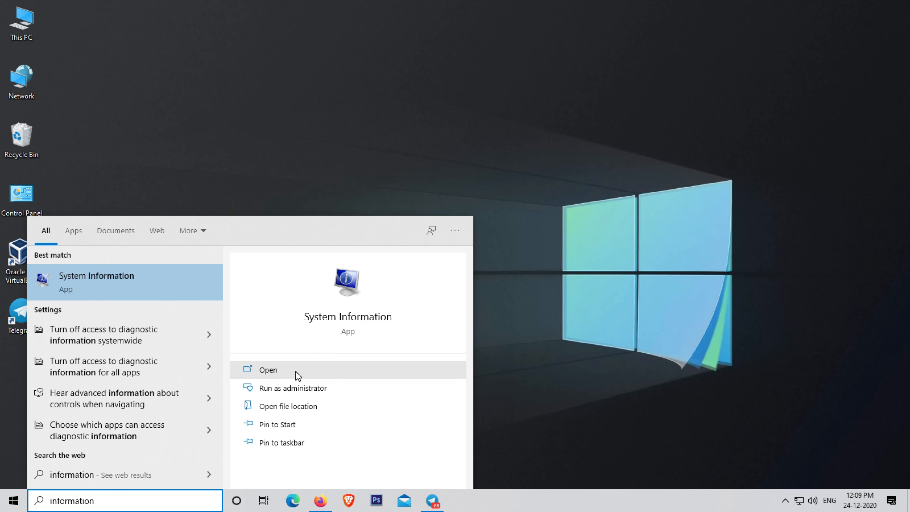
# Step: Launch System Information, check BIOS Mode UEFI in System Summary, then close it
pyautogui.click(267, 370)
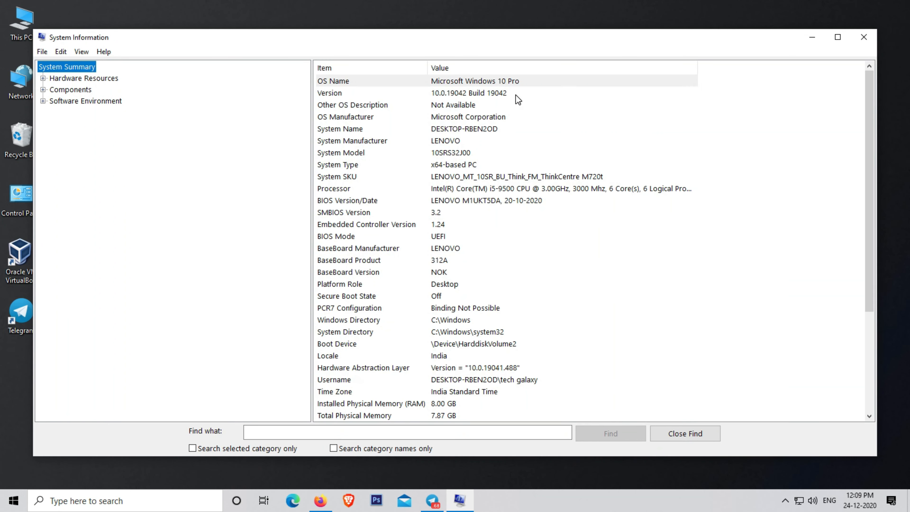
pyautogui.moveTo(476, 254)
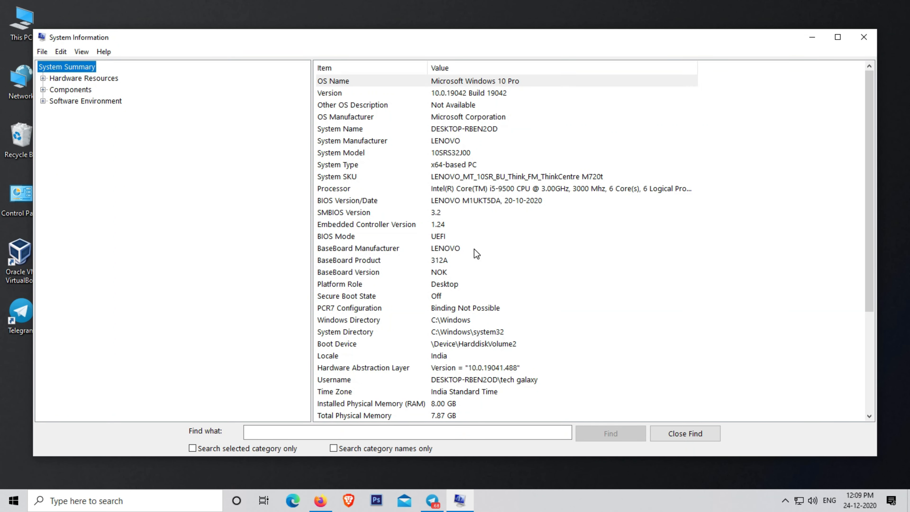
pyautogui.moveTo(459, 218)
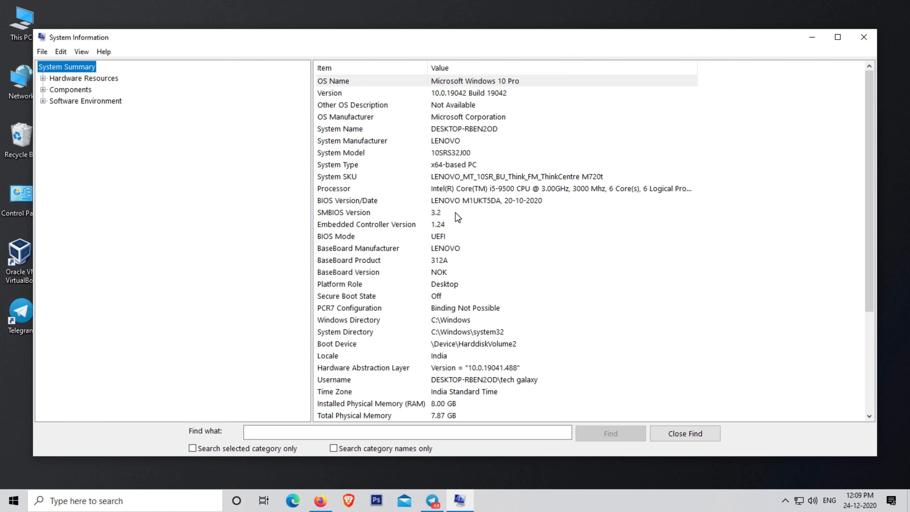
pyautogui.moveTo(445, 238)
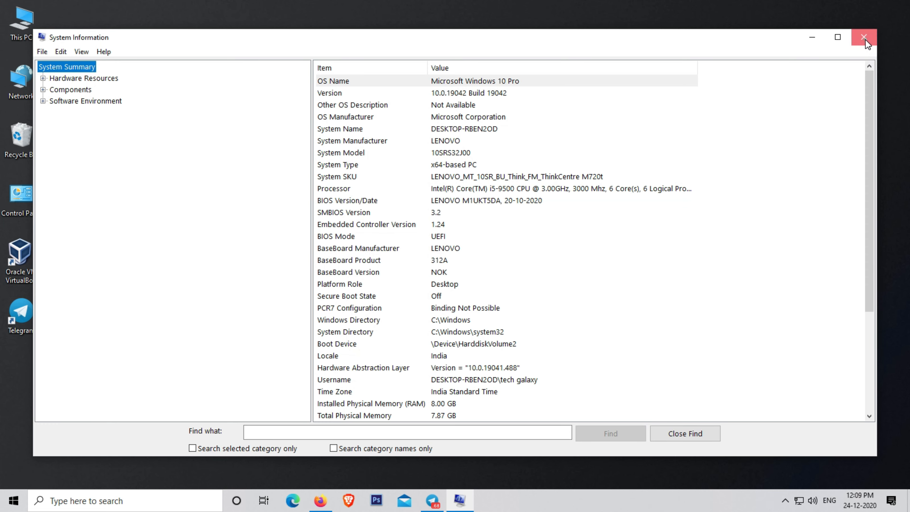
pyautogui.click(865, 37)
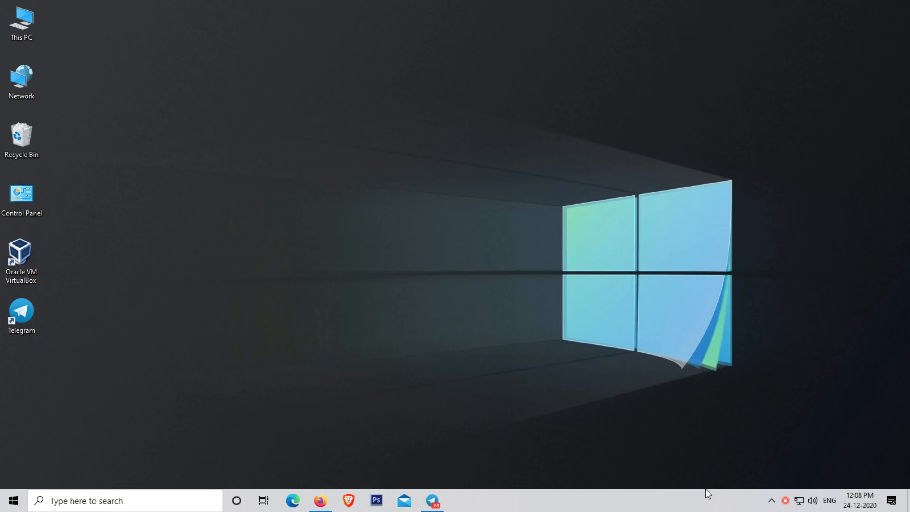
# Step: Browse This PC maximized, view Local Disk D and E contents, and return to the drive overview
pyautogui.doubleClick(20, 20)
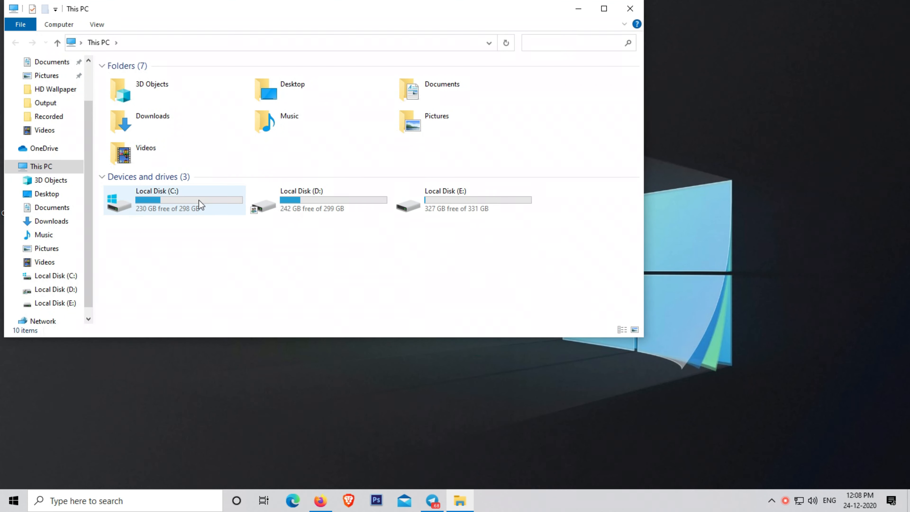
pyautogui.click(604, 8)
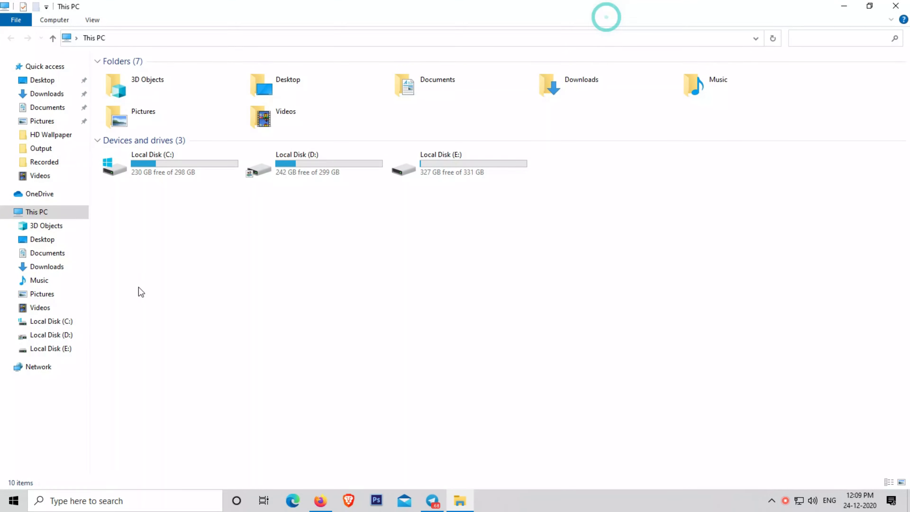
pyautogui.doubleClick(297, 163)
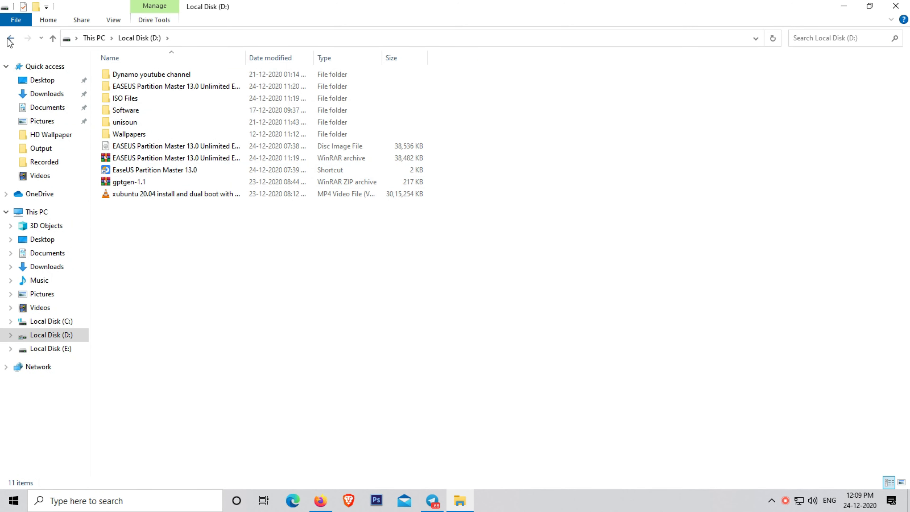
pyautogui.click(51, 349)
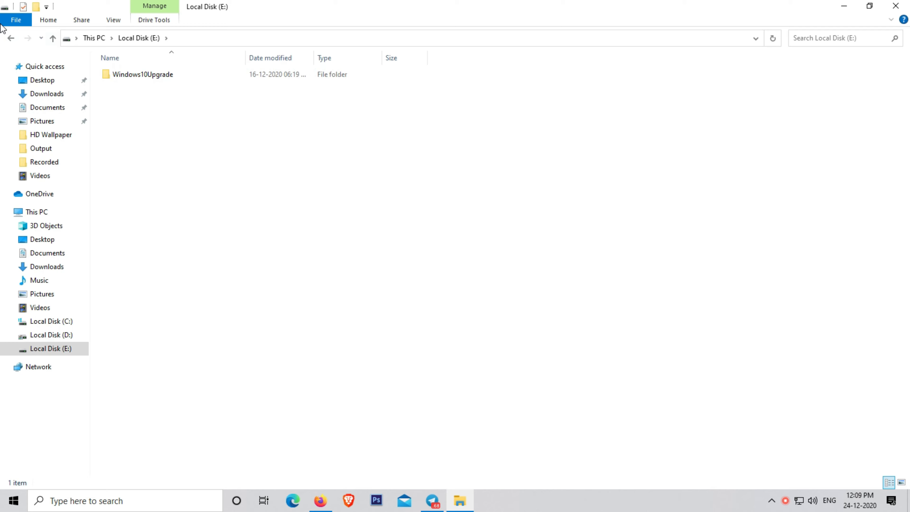
pyautogui.click(51, 321)
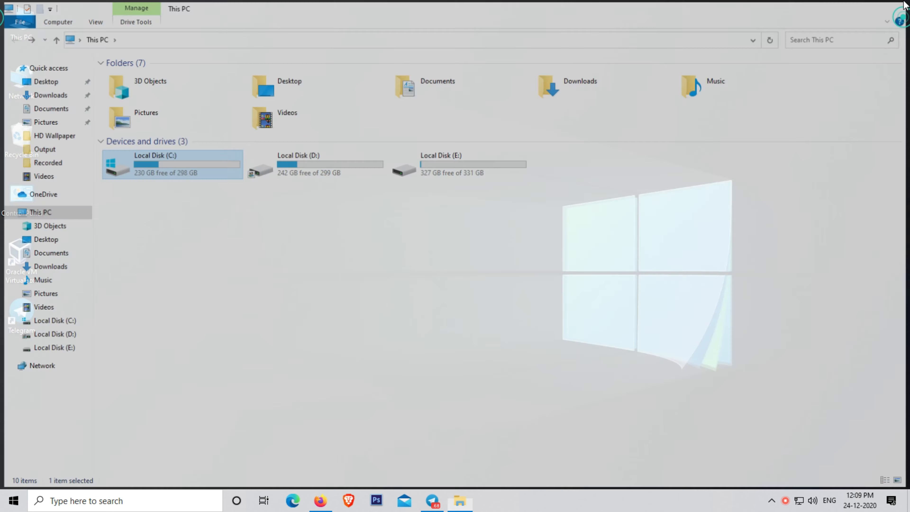
# Step: Close File Explorer and show This PC's Properties, landing on the Settings About page
pyautogui.click(901, 8)
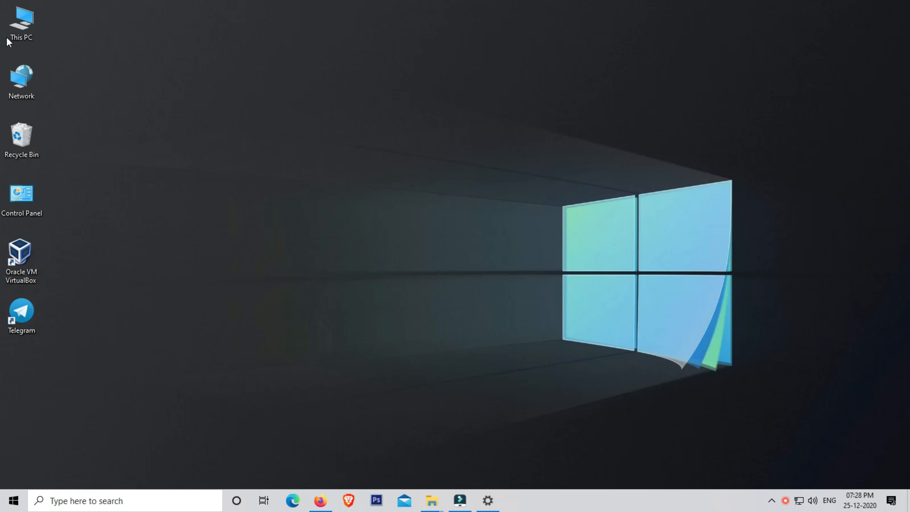
pyautogui.rightClick(22, 17)
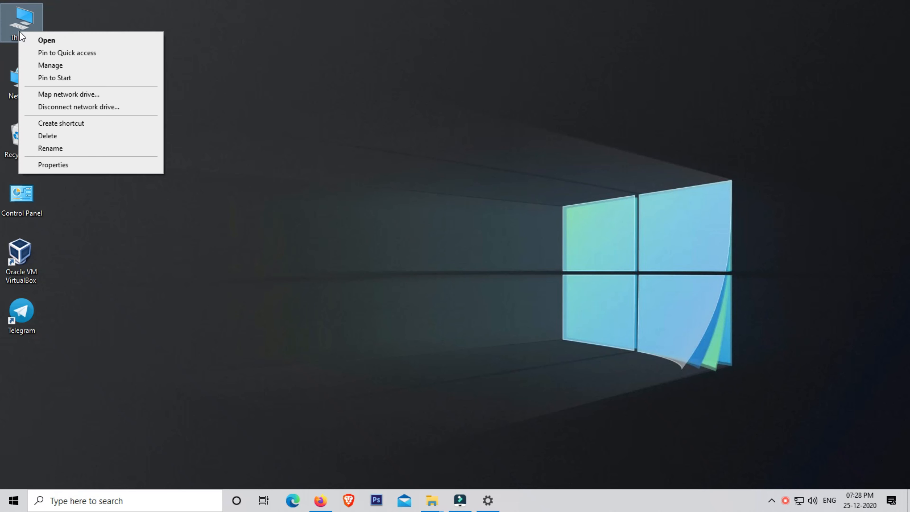
pyautogui.moveTo(83, 172)
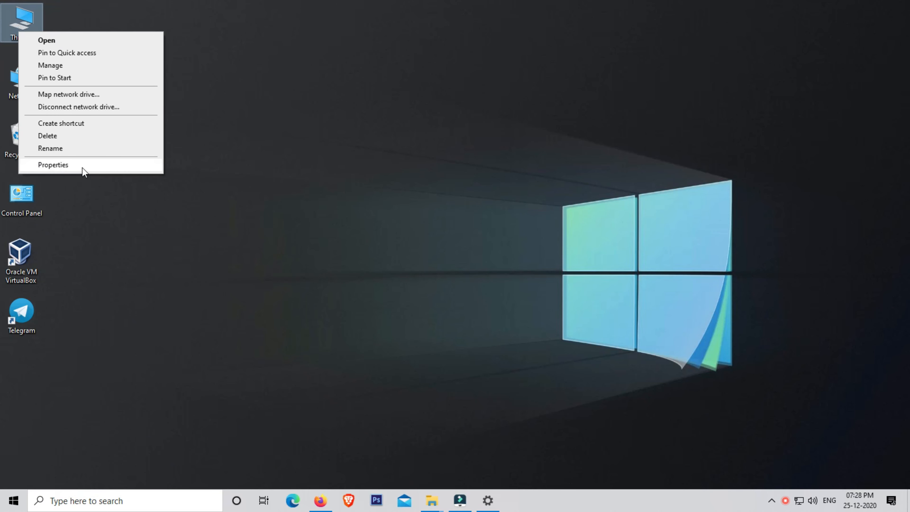
pyautogui.click(52, 164)
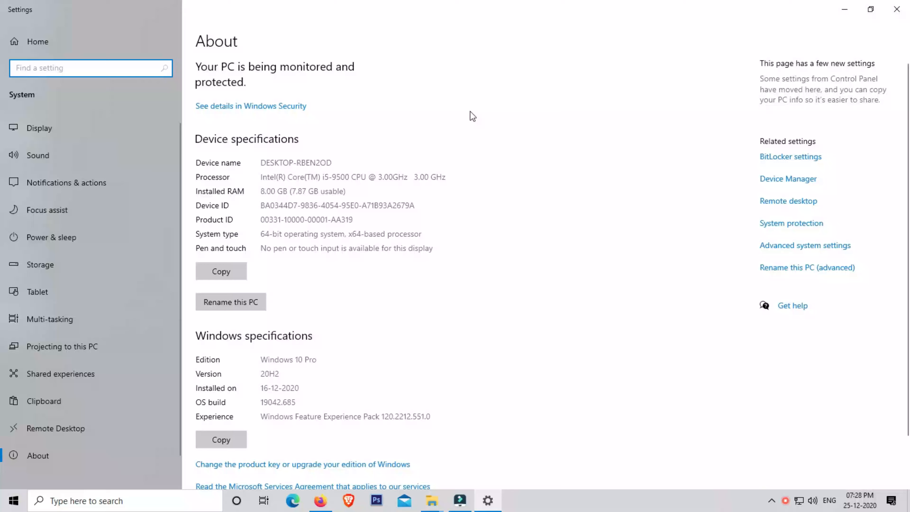
pyautogui.moveTo(858, 314)
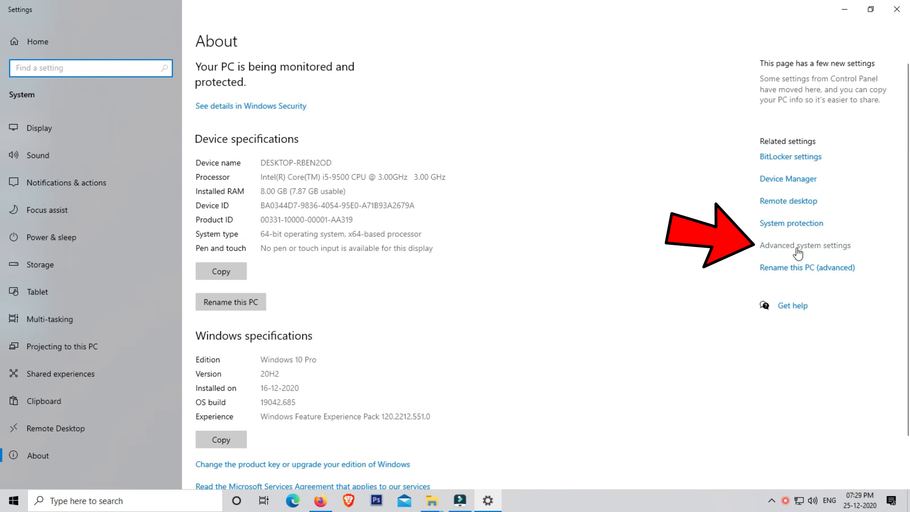
# Step: In Start-up and Recovery, turn off automatic restart on system failure and confirm with OK
pyautogui.click(805, 245)
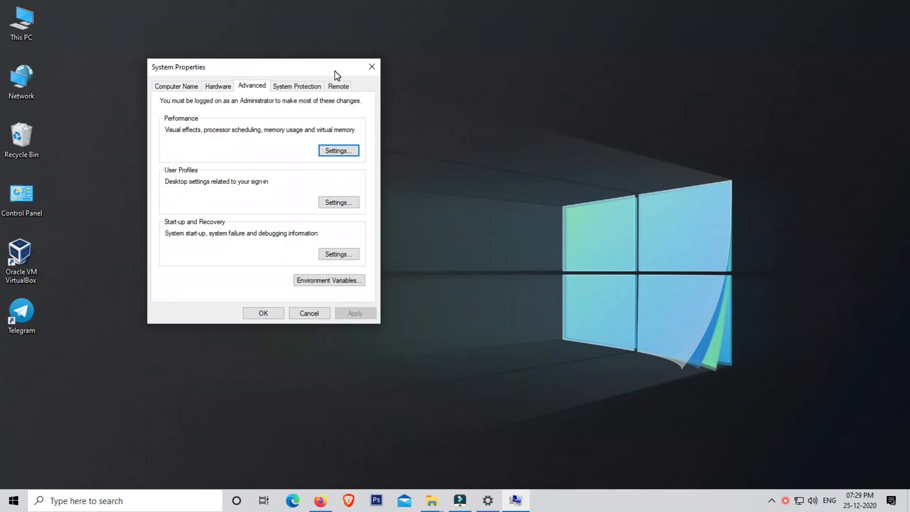
pyautogui.moveTo(166, 260)
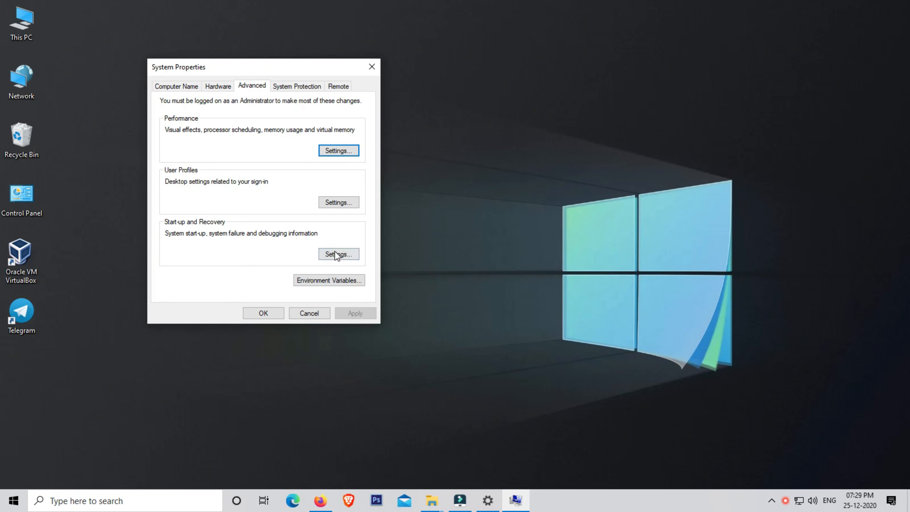
pyautogui.click(338, 254)
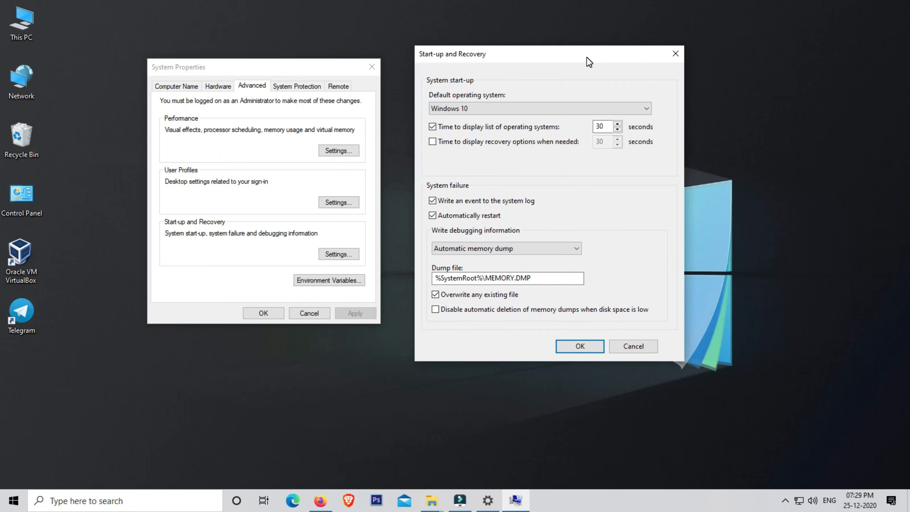
pyautogui.moveTo(536, 203)
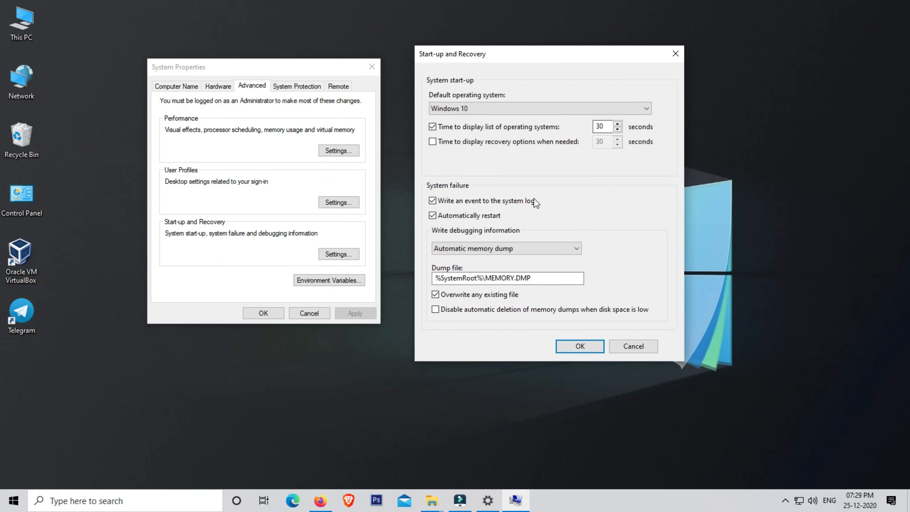
pyautogui.moveTo(470, 195)
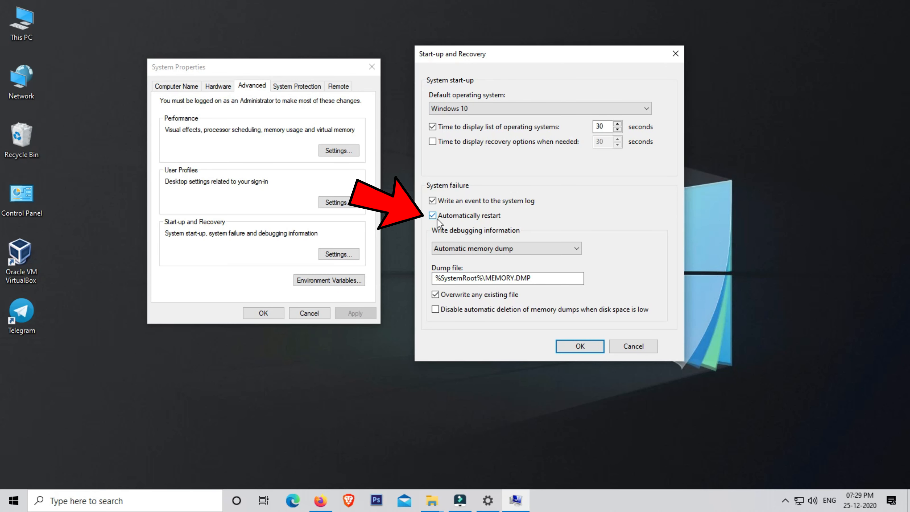
pyautogui.click(432, 215)
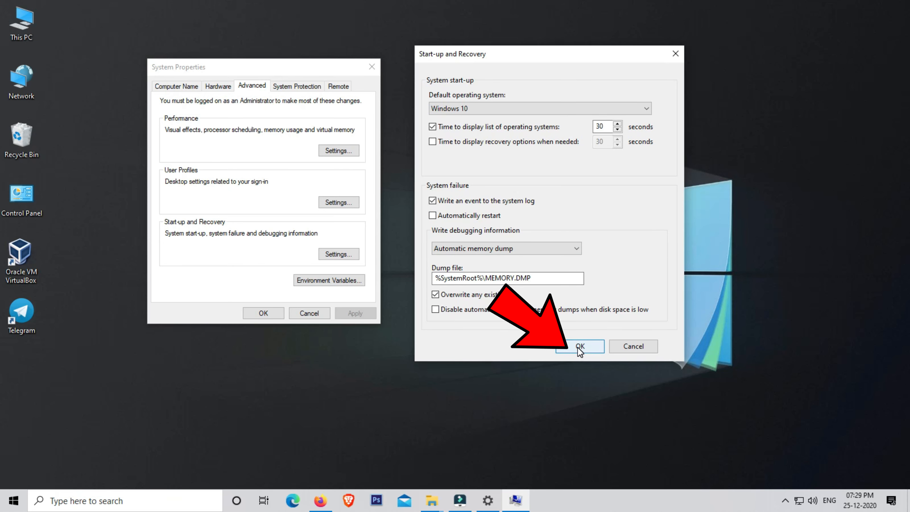
pyautogui.click(579, 346)
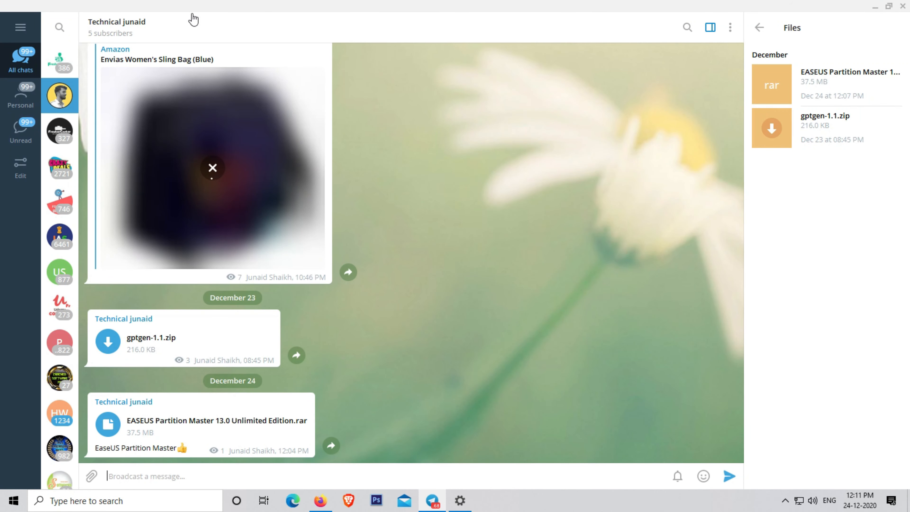
# Step: View the Telegram channel's info and its shared EASEUS Partition Master archive
pyautogui.click(116, 21)
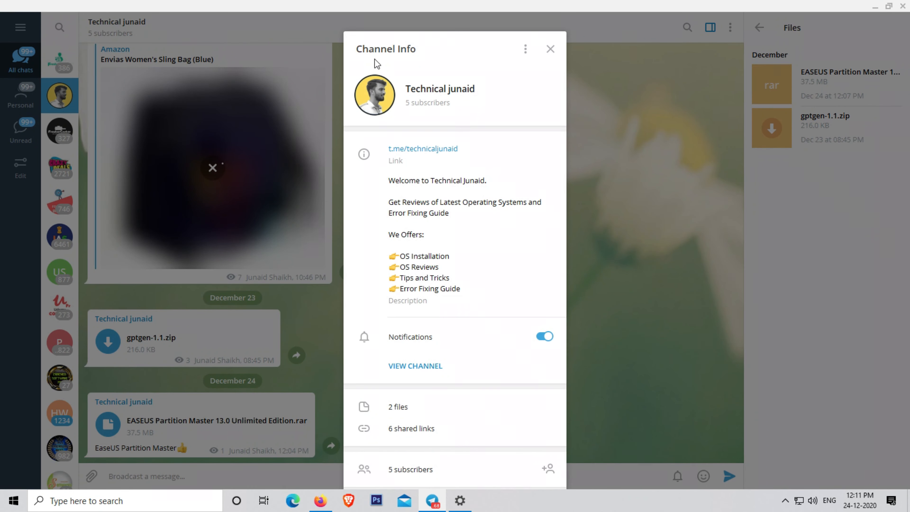
pyautogui.click(550, 48)
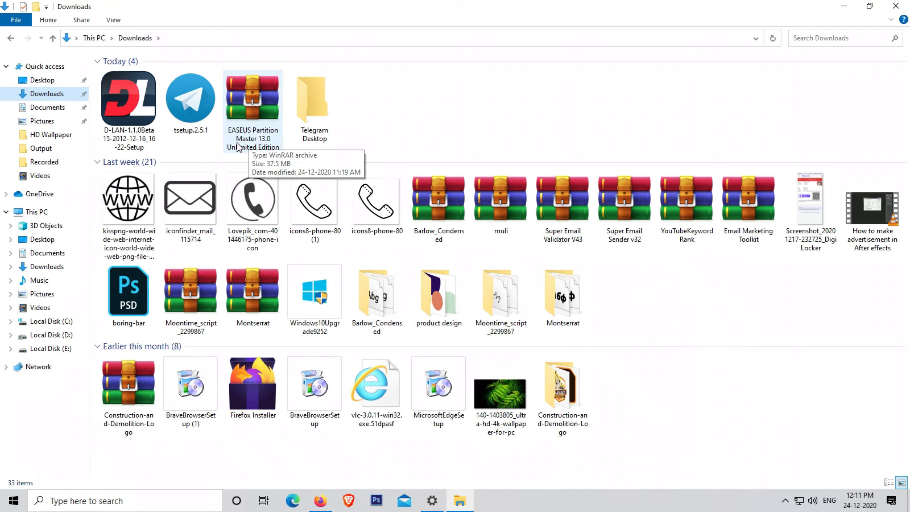
# Step: Extract the EASEUS Partition Master archive to its own folder and browse into the setup files
pyautogui.rightClick(252, 104)
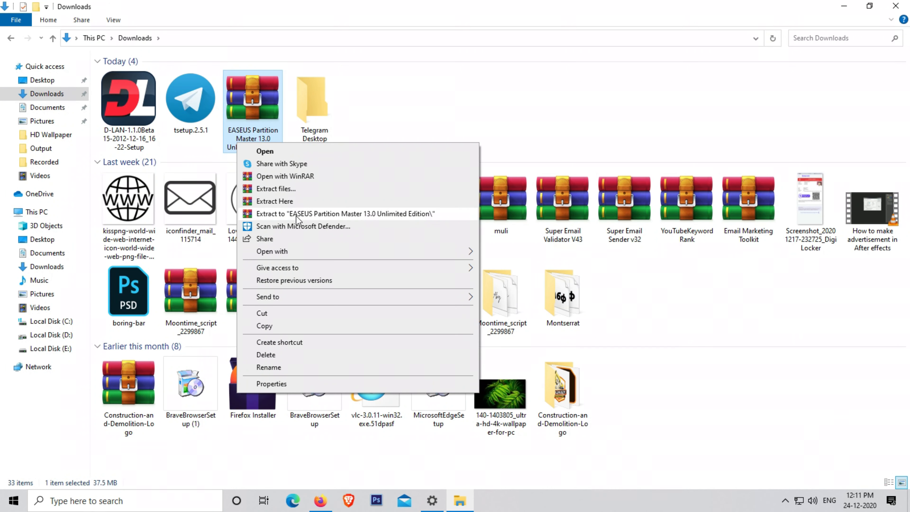
pyautogui.click(274, 201)
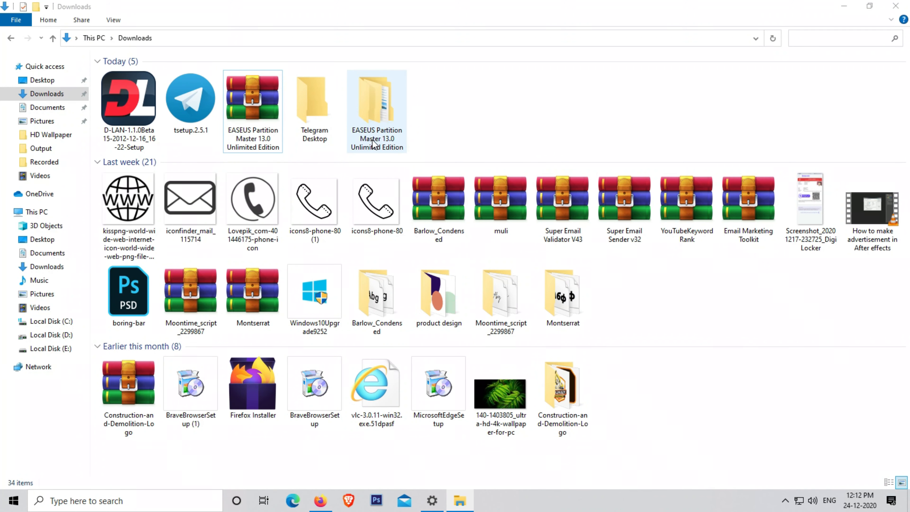
pyautogui.doubleClick(377, 97)
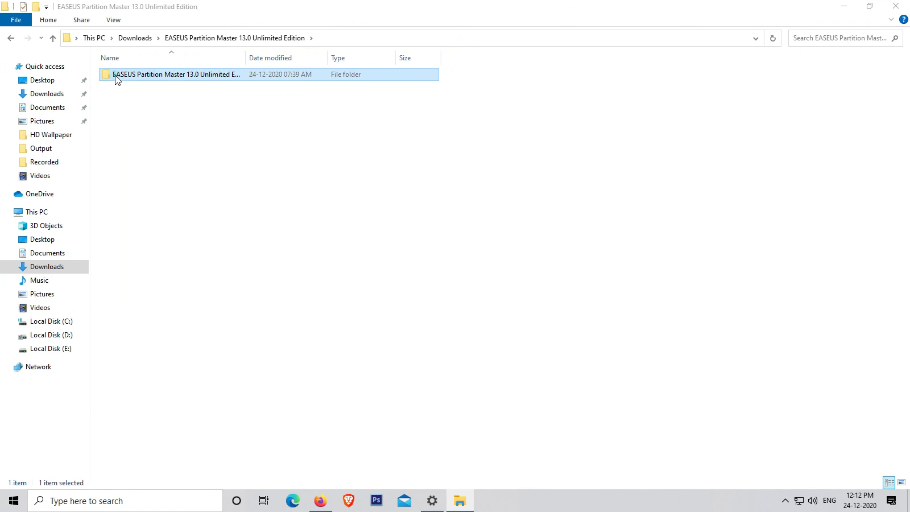
pyautogui.doubleClick(175, 74)
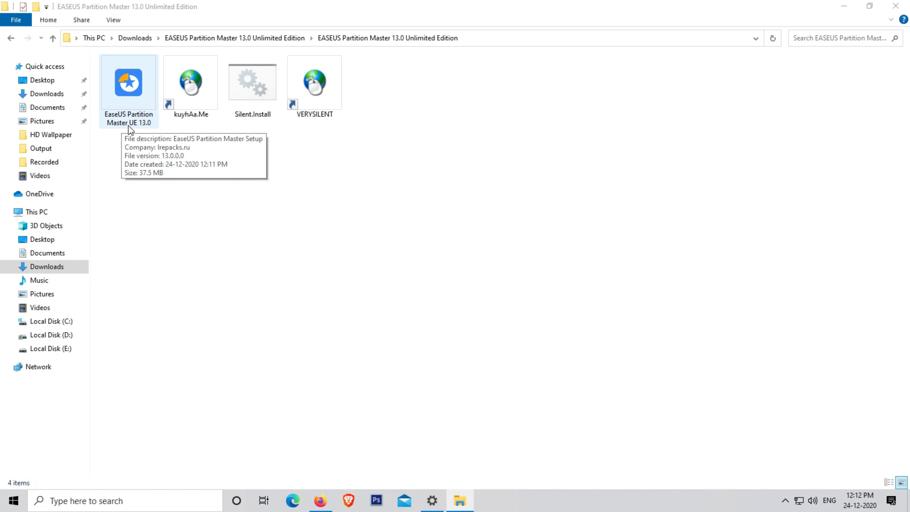
# Step: Launch the EaseUS Partition Master UE 13.0 setup program
pyautogui.click(129, 82)
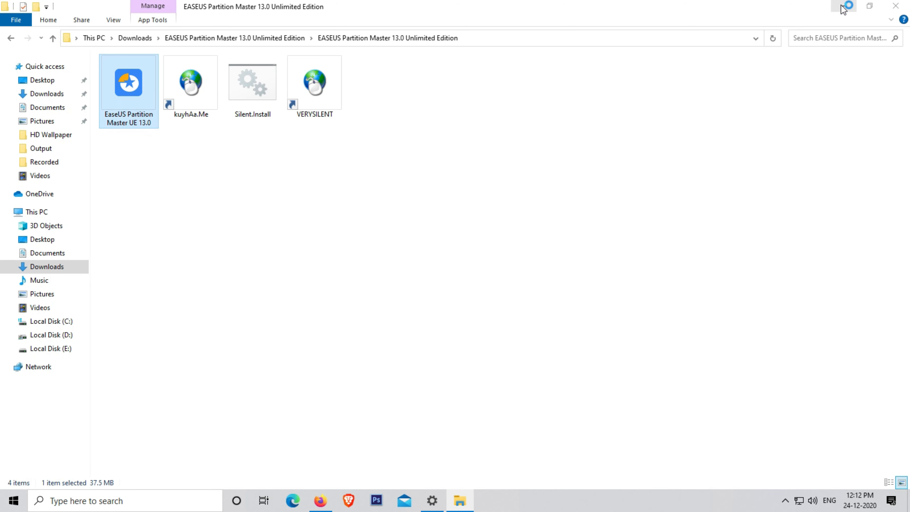
pyautogui.click(843, 6)
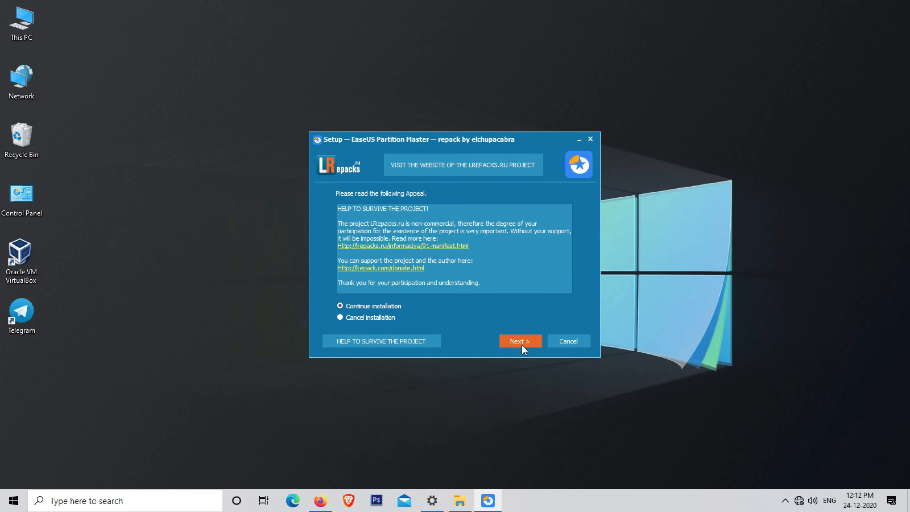
# Step: Install to the default Program Files folder with a desktop icon and no lrepacks.ru website visit
pyautogui.click(519, 341)
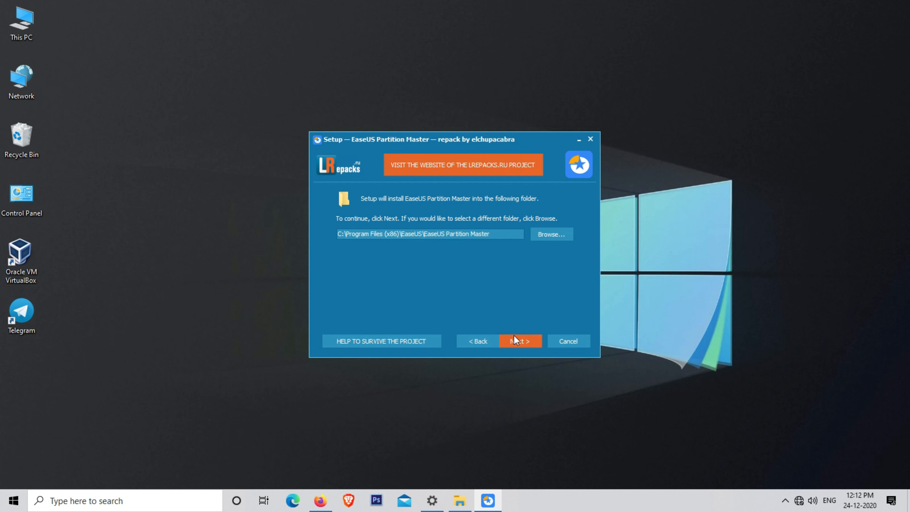
pyautogui.click(520, 341)
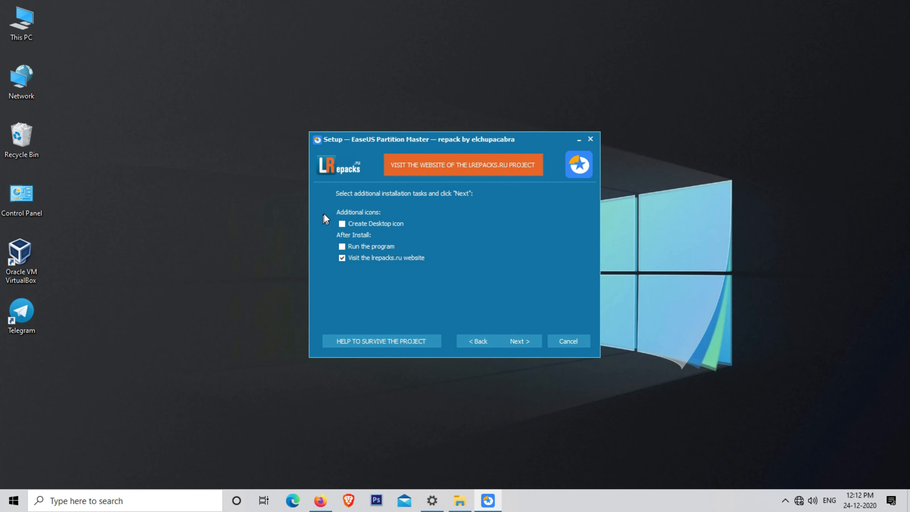
pyautogui.click(342, 224)
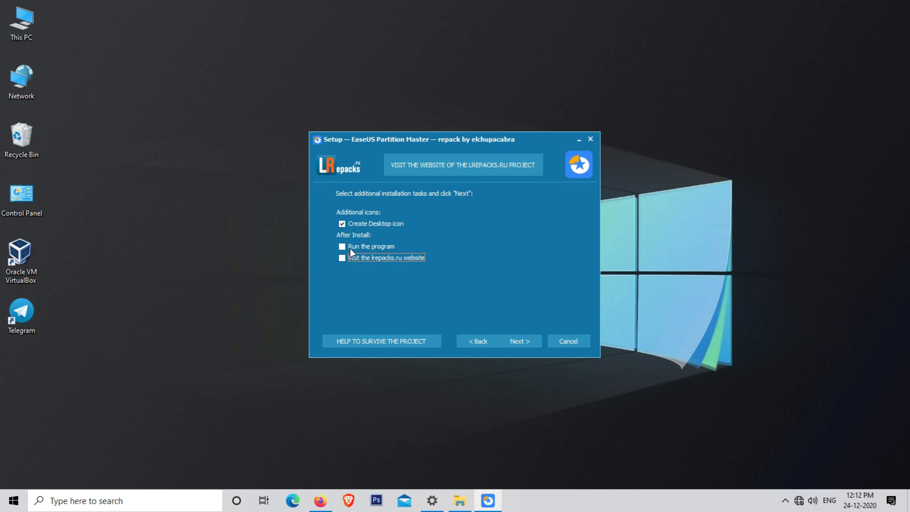
pyautogui.click(518, 341)
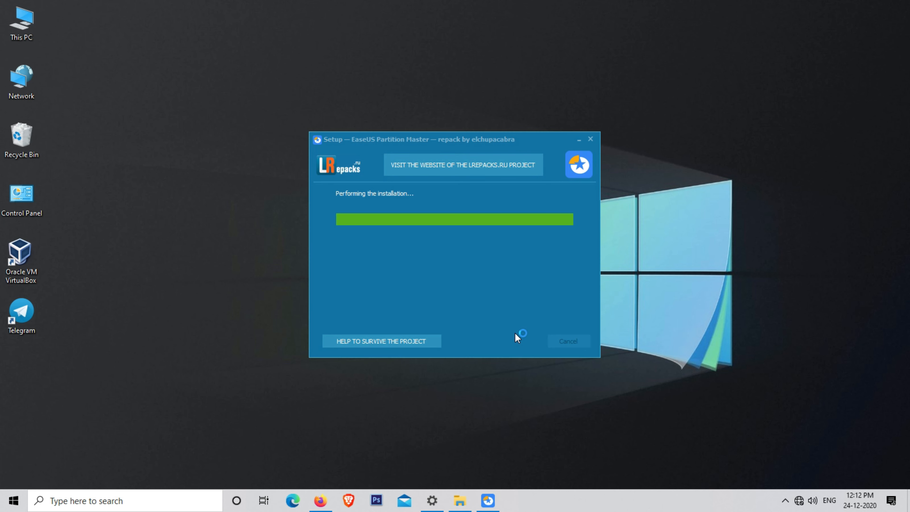
pyautogui.moveTo(516, 338)
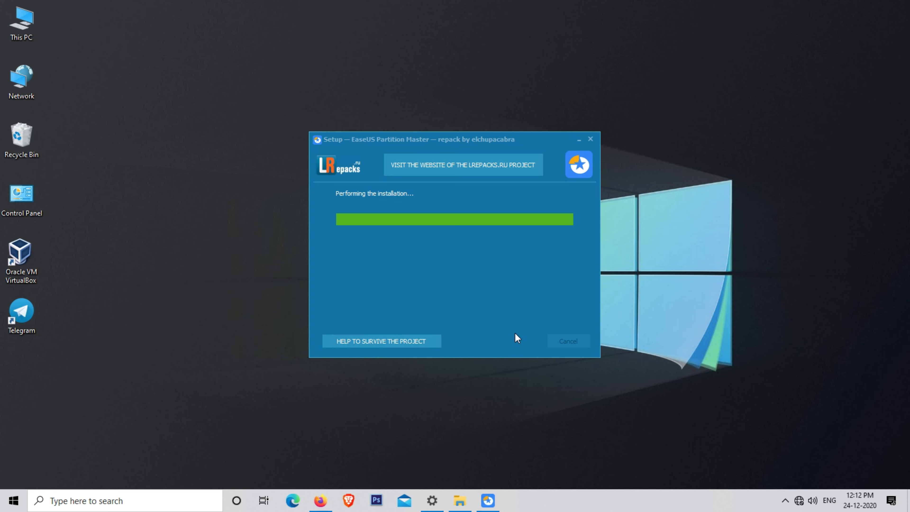
pyautogui.moveTo(510, 326)
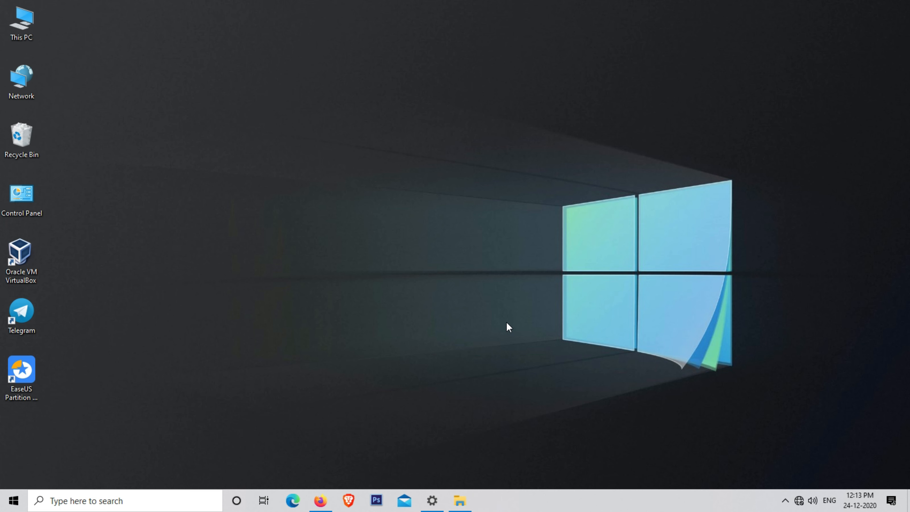
pyautogui.moveTo(35, 400)
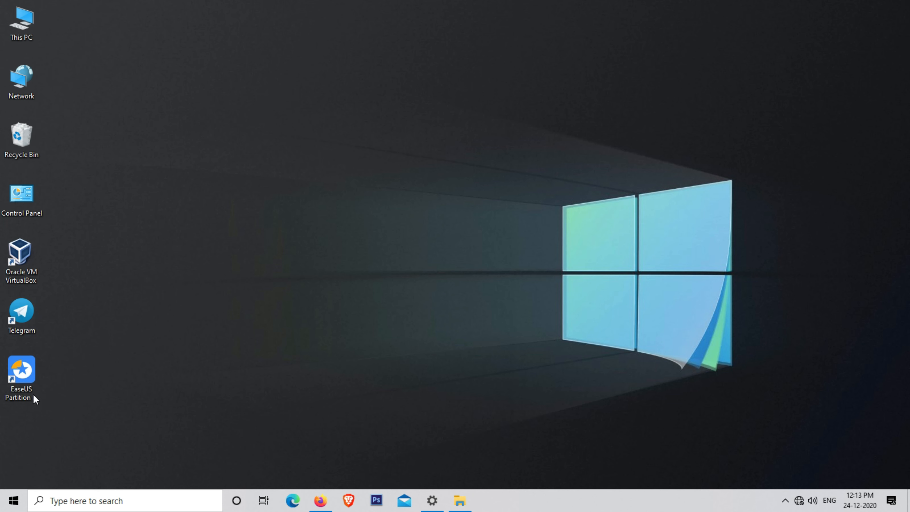
# Step: Launch EaseUS Partition Master 13.0 from its new desktop shortcut
pyautogui.click(21, 377)
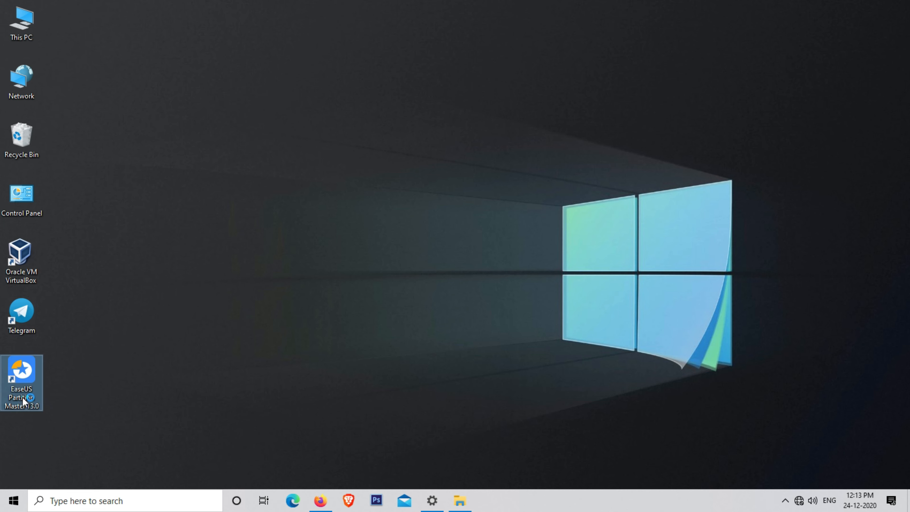
pyautogui.doubleClick(22, 382)
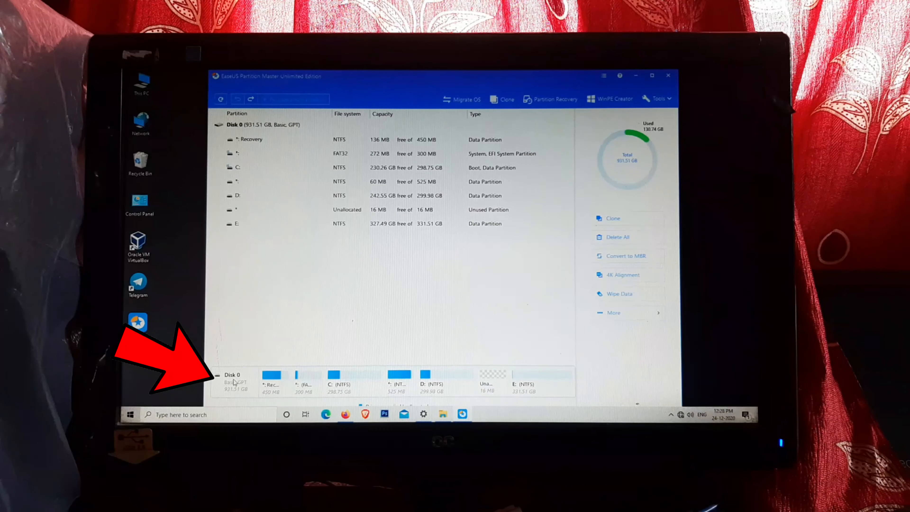
# Step: Queue converting Disk 0 from GPT to MBR and confirm, leaving it pending as Basic MBR
pyautogui.rightClick(237, 125)
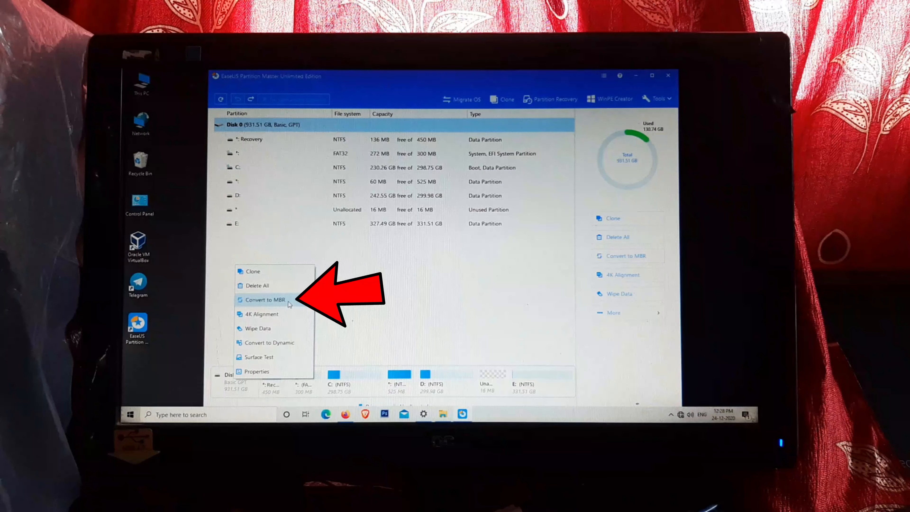
pyautogui.click(265, 300)
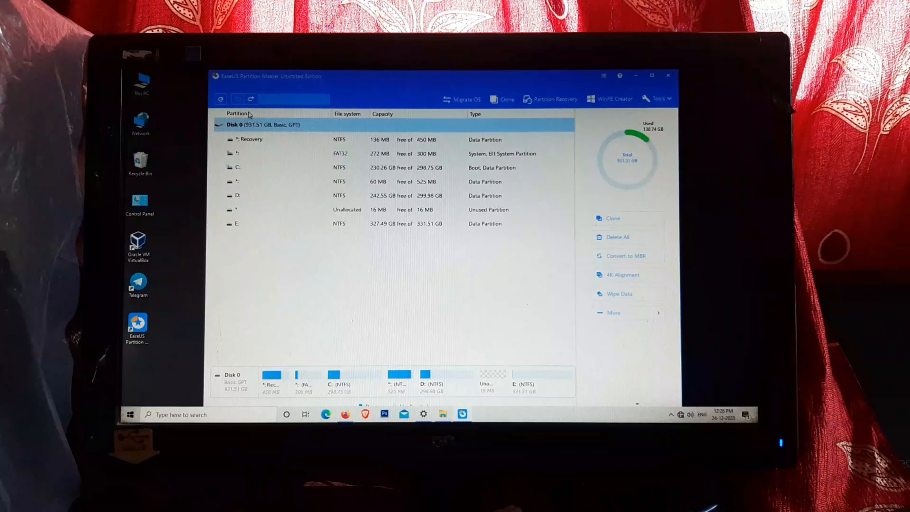
pyautogui.click(624, 256)
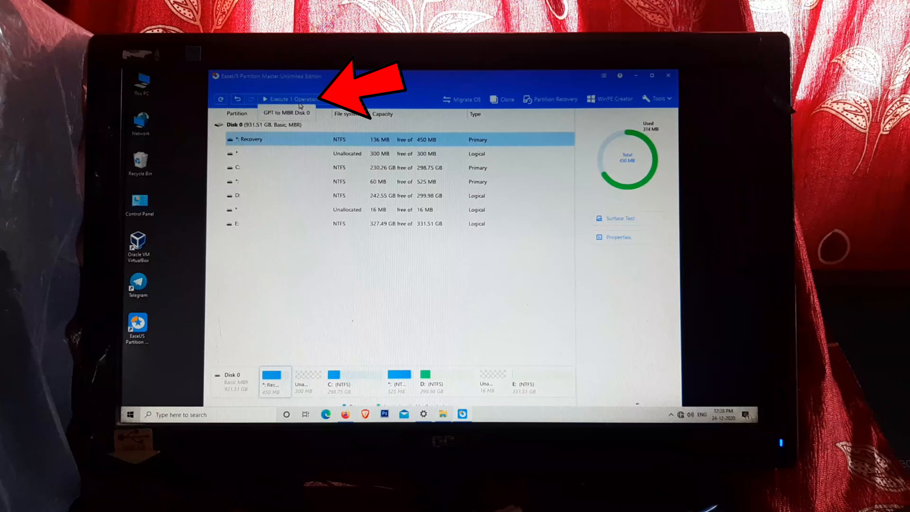
# Step: Execute the pending Disk 0 GPT-to-MBR conversion and confirm the reboot warning
pyautogui.click(293, 99)
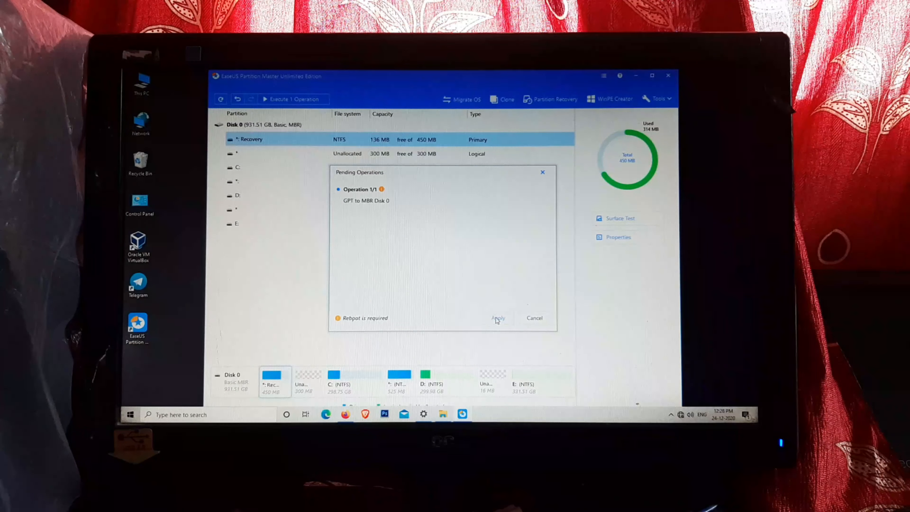
pyautogui.click(497, 318)
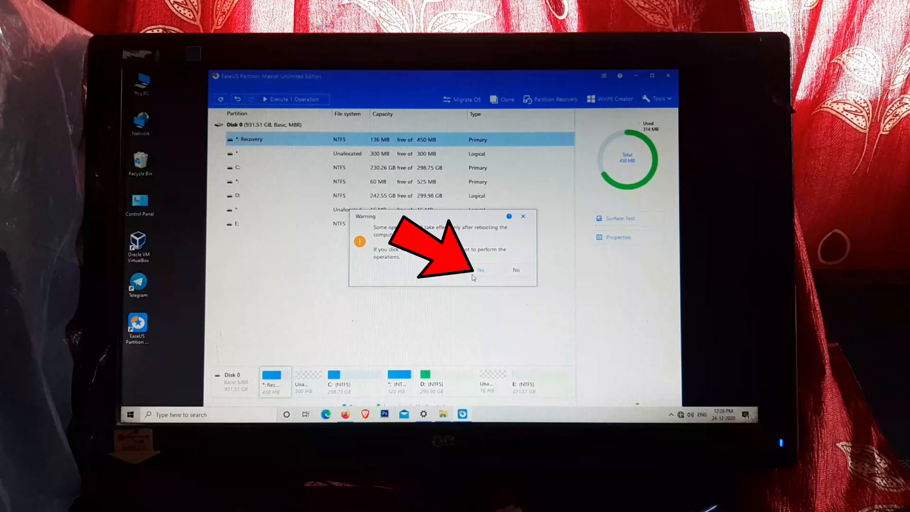
pyautogui.click(480, 270)
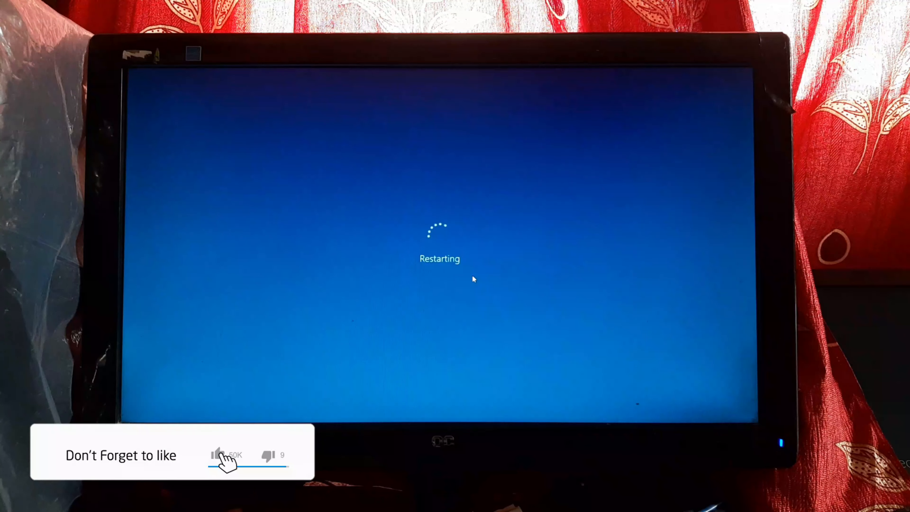